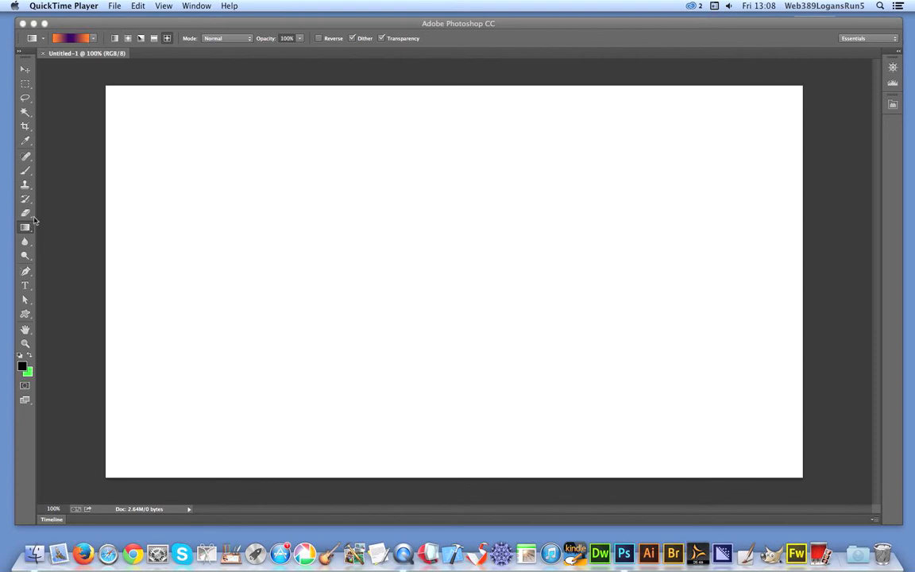
- Bring Photoshop forward and select the Linear gradient style in the options bar
click(92, 38)
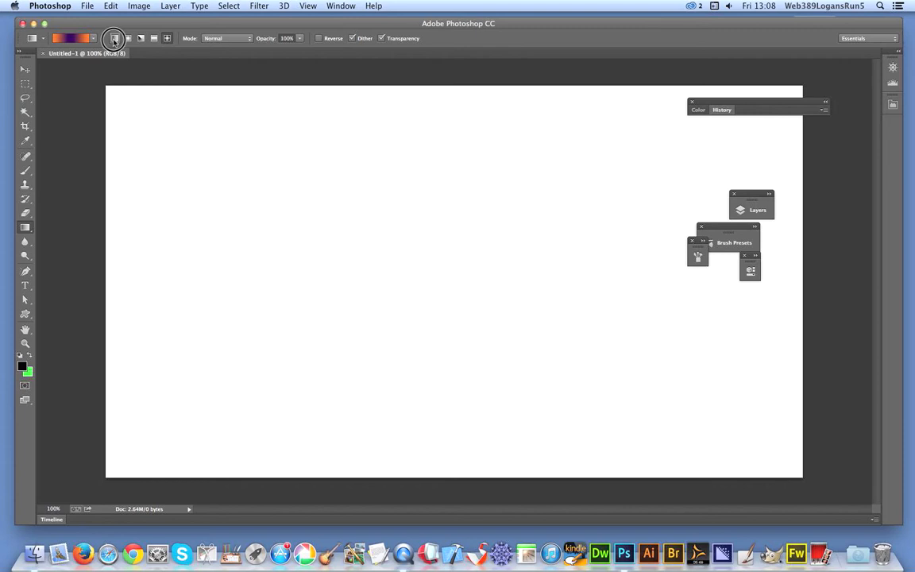
click(114, 38)
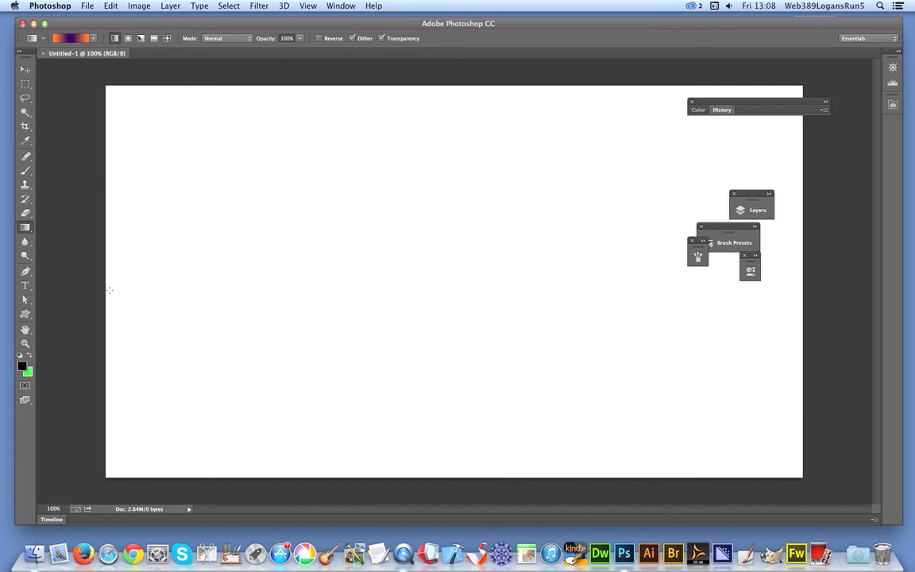
drag(110, 289, 606, 289)
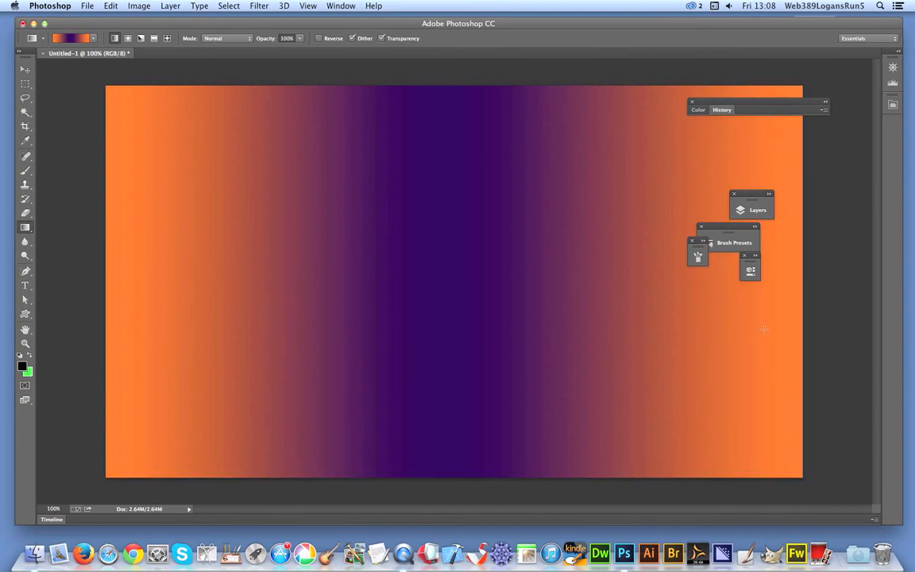
mouse_move(754, 371)
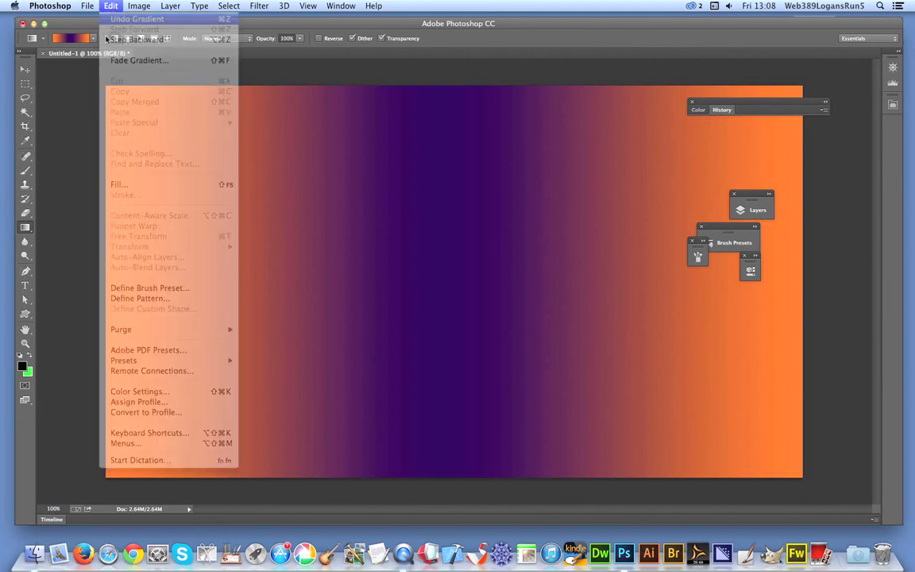
click(136, 19)
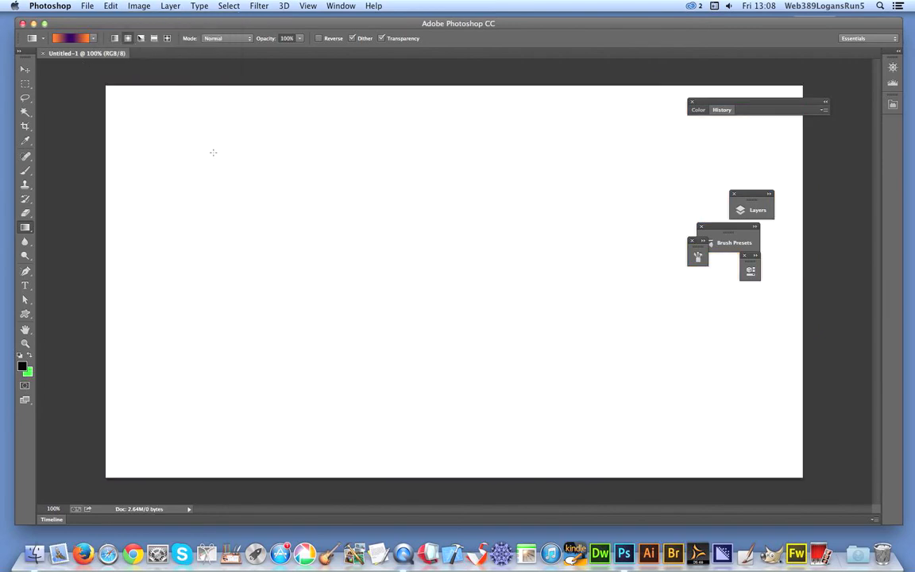
mouse_move(128, 72)
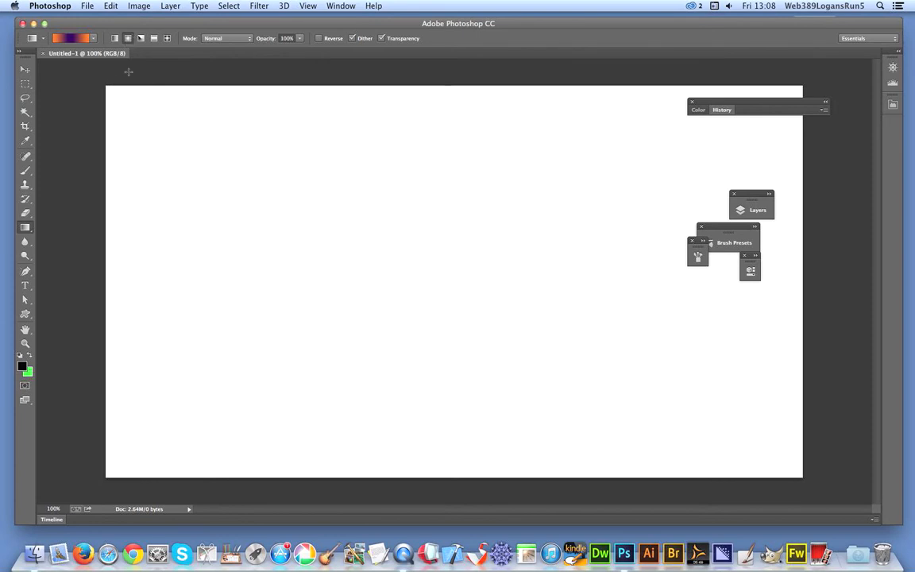
- Draw an orange radial gradient with a purple ring, then redraw it further left
drag(108, 86, 600, 357)
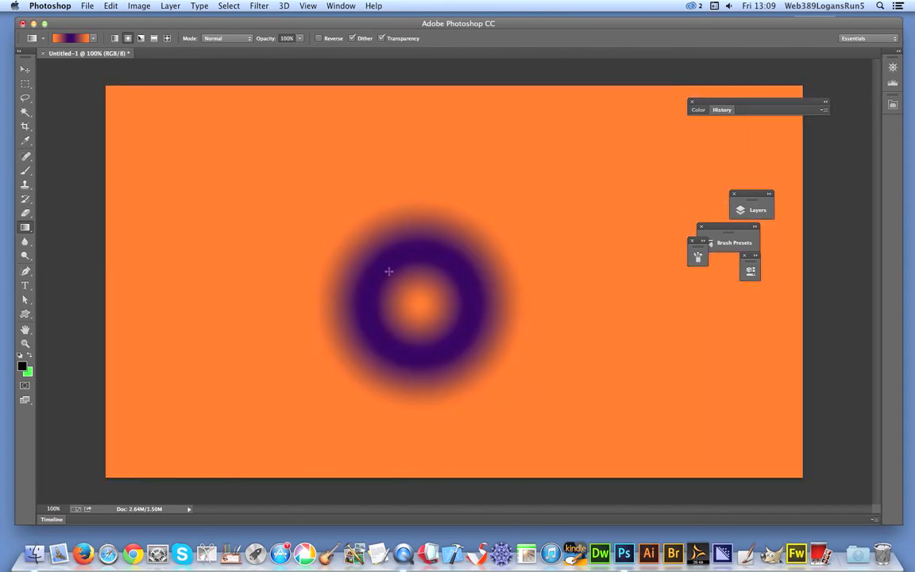
mouse_move(375, 283)
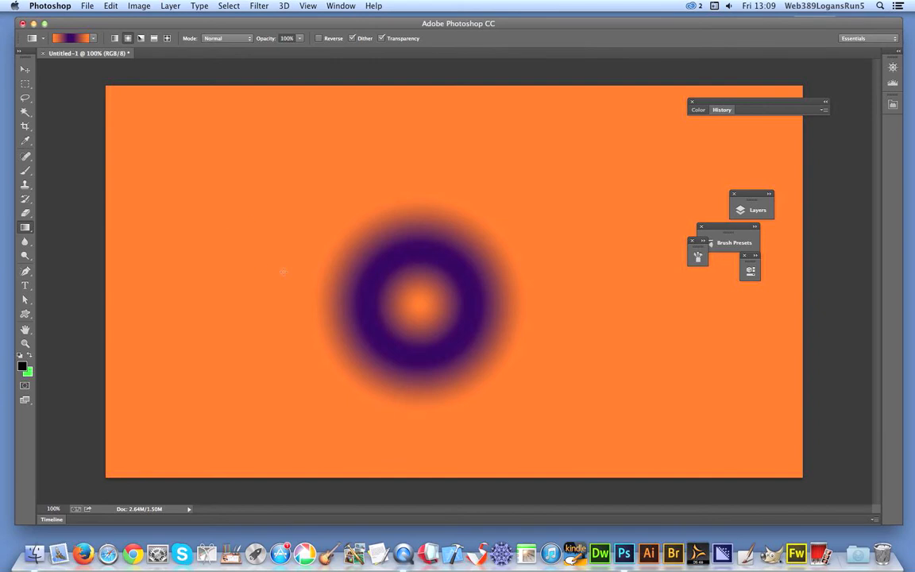
drag(426, 305, 286, 267)
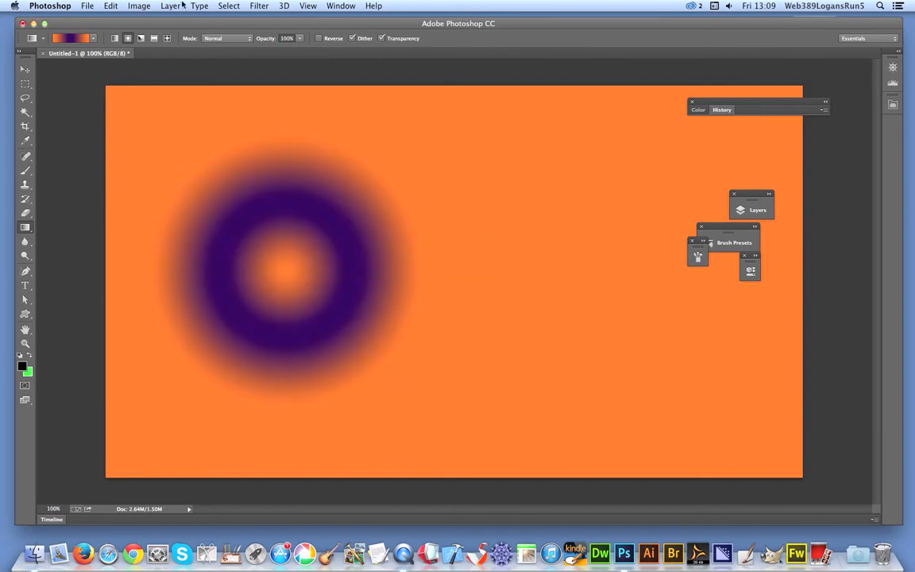
- Select the Angle gradient style in the options bar
click(140, 38)
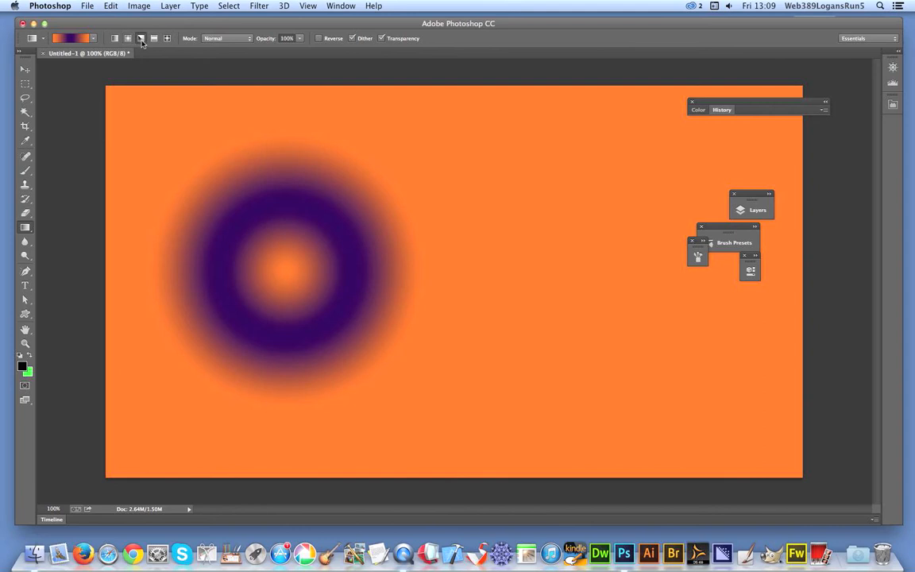
mouse_move(695, 331)
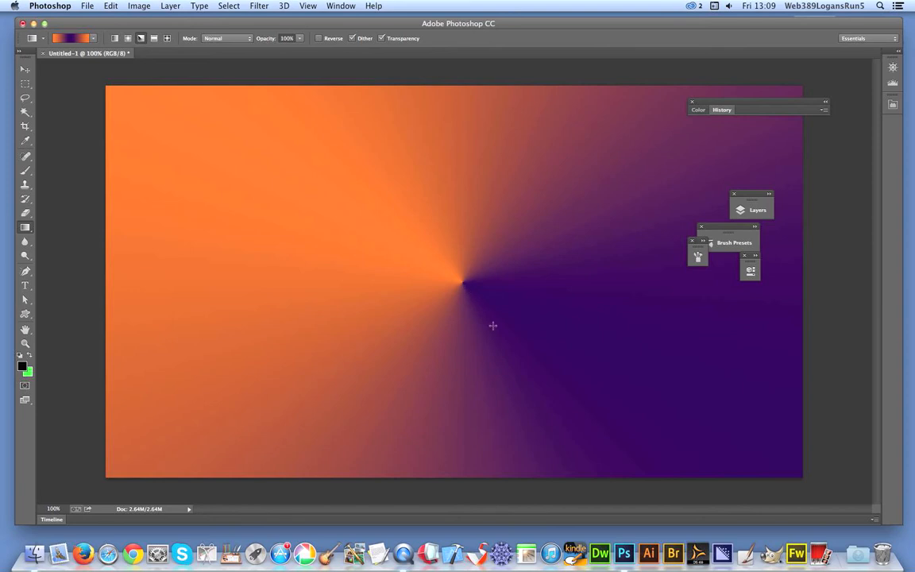
mouse_move(568, 330)
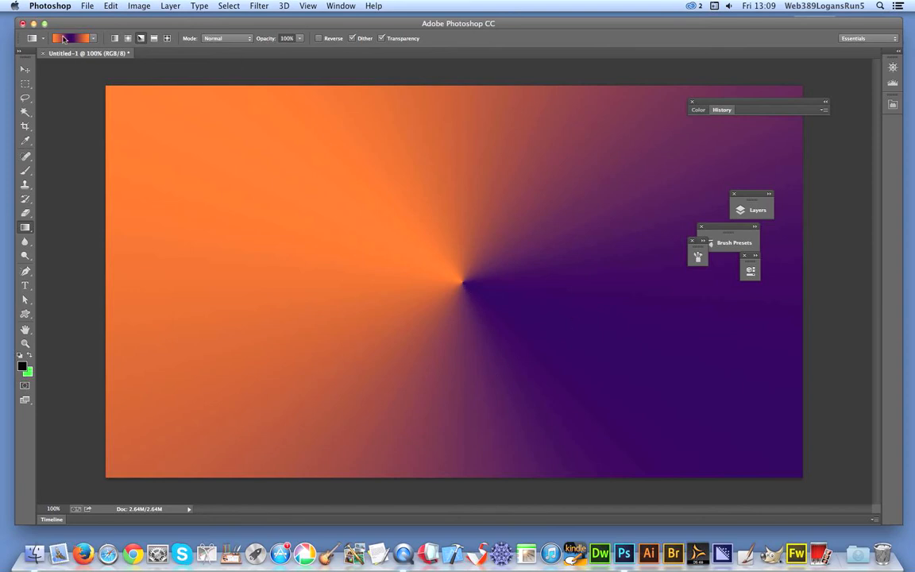
- Edit the gradient in the Gradient Editor to run orange to purple only and confirm
click(67, 38)
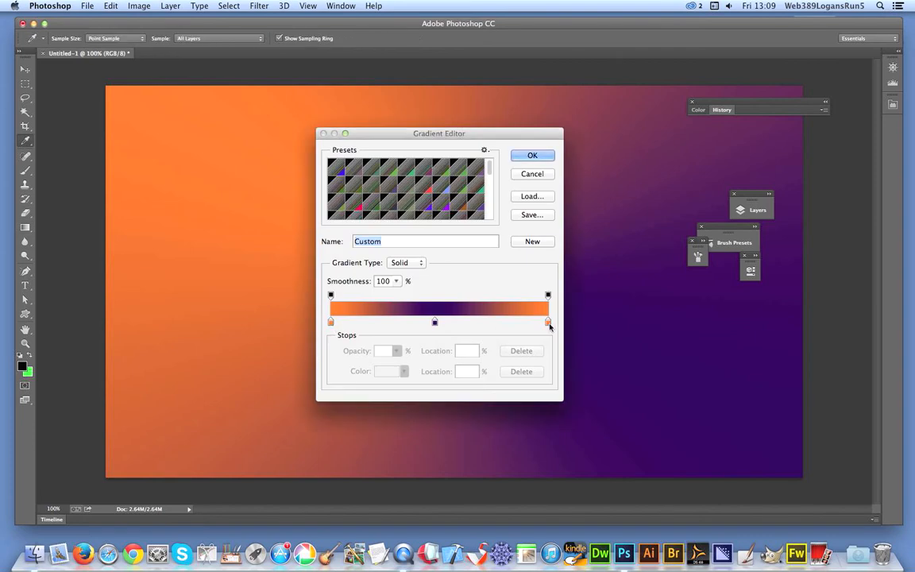
mouse_move(546, 320)
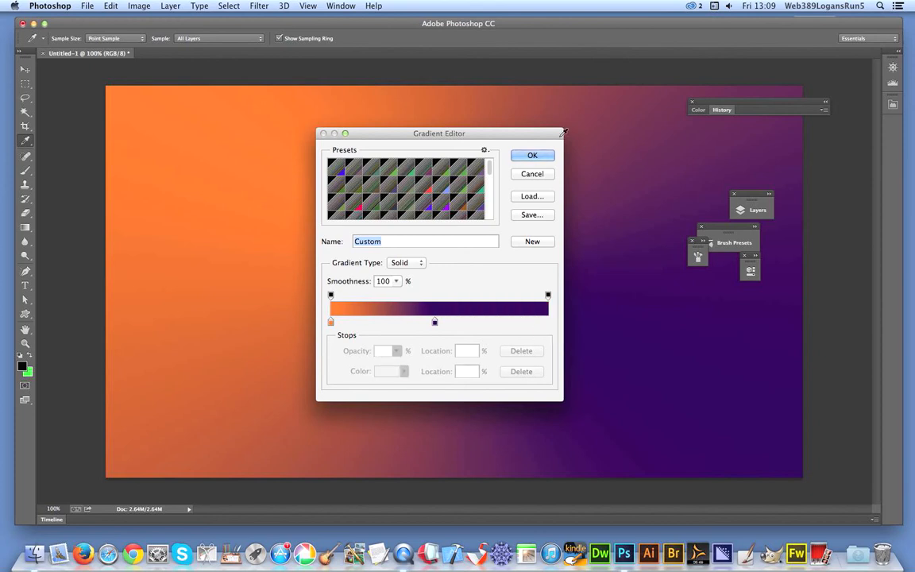
click(532, 156)
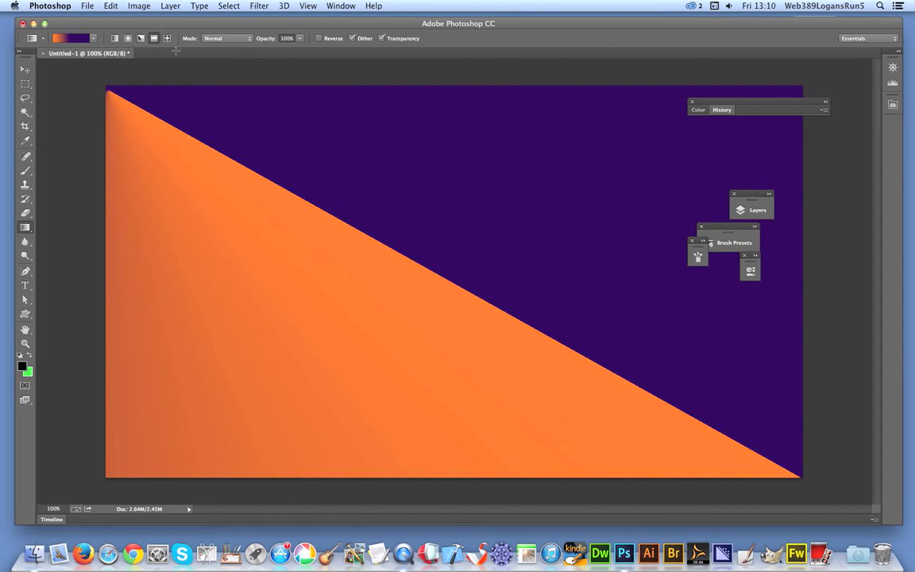
mouse_move(401, 276)
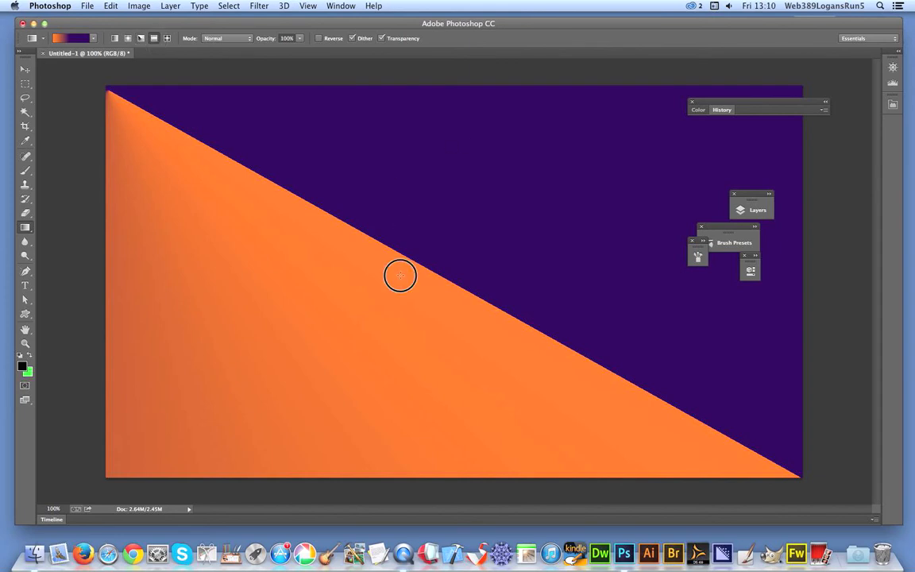
- Draw a short horizontal gradient leaving a soft orange stripe on purple
drag(401, 277, 486, 276)
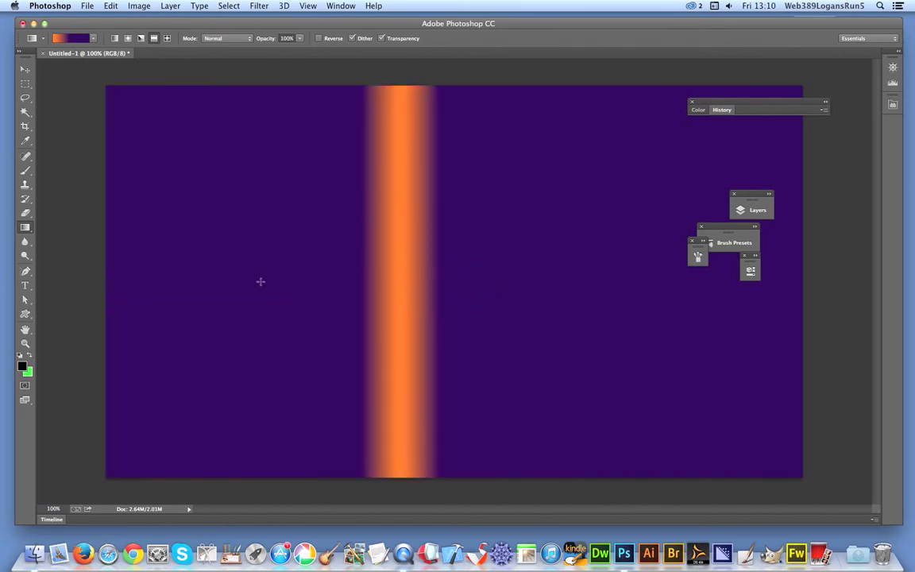
mouse_move(223, 184)
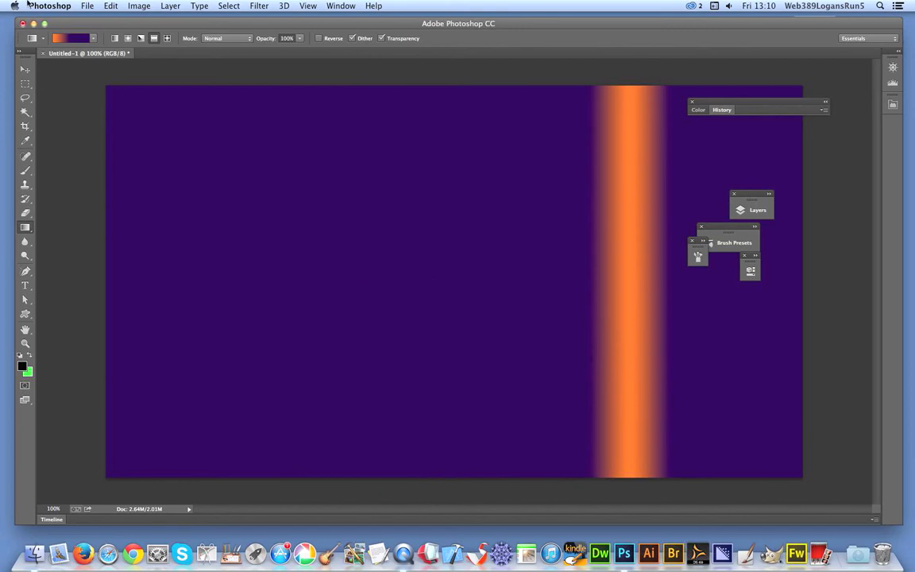
- Restore the orange-purple-orange stops and draw a diamond gradient from the canvas centre
click(69, 38)
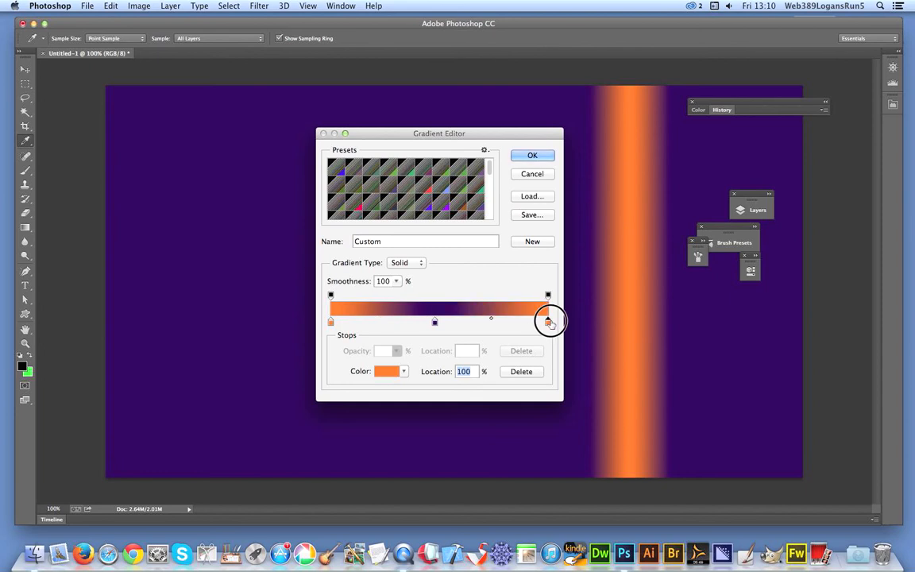
click(532, 156)
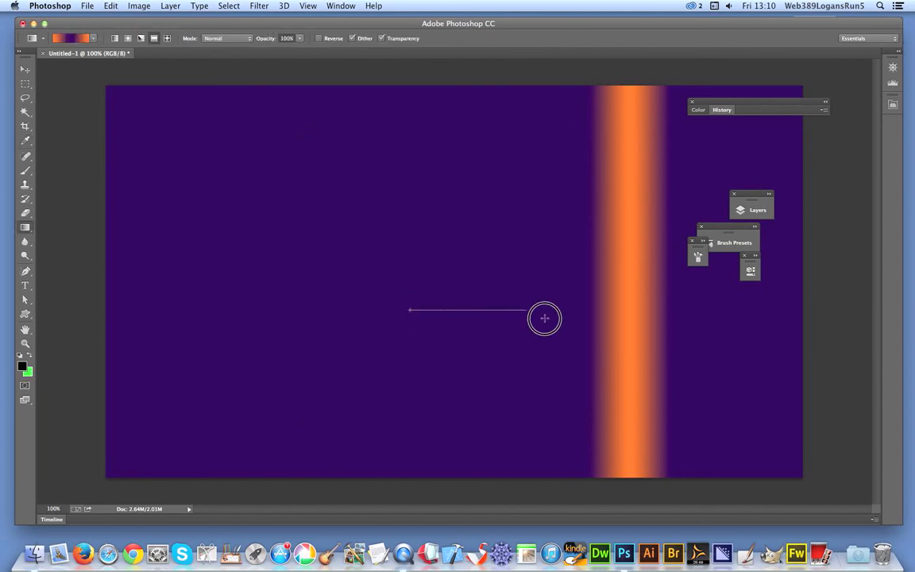
drag(410, 309, 545, 317)
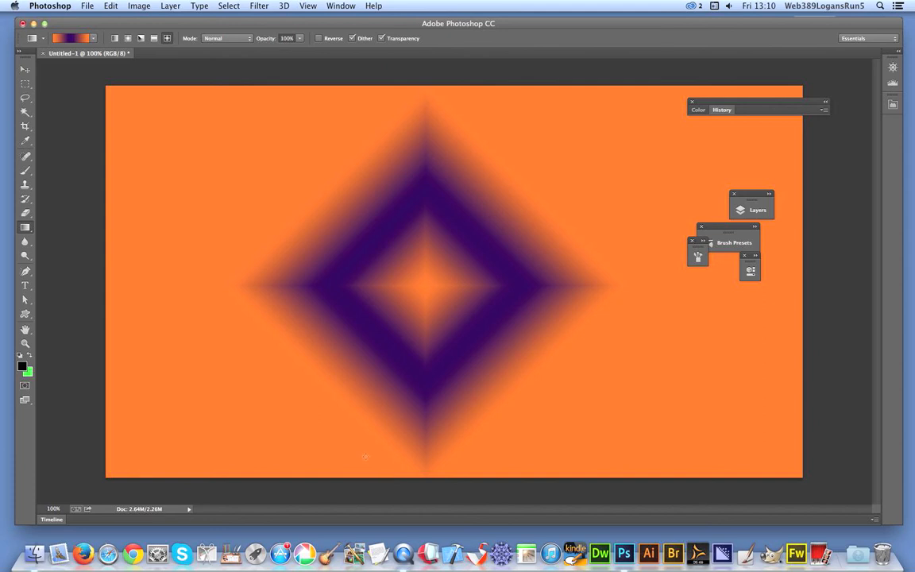
- Redraw the diamond gradient diagonally so it forms an orange-centred purple square
drag(429, 291, 597, 435)
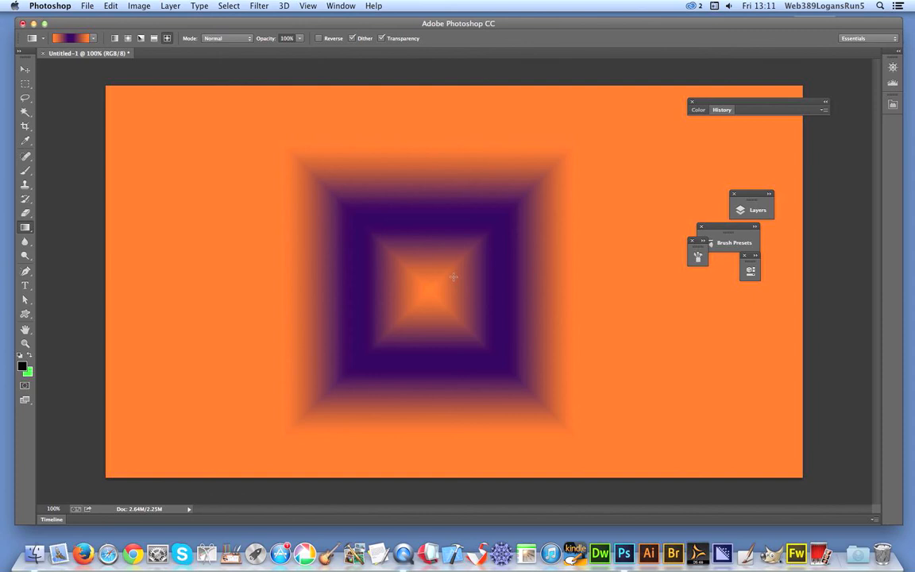
mouse_move(408, 321)
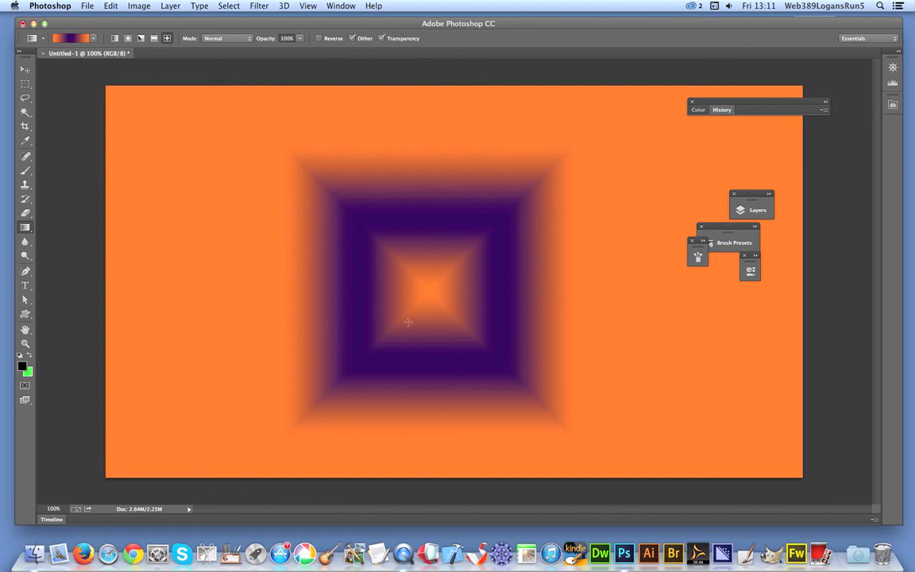
- Set the Gradient tool's blend mode to Darken
click(226, 38)
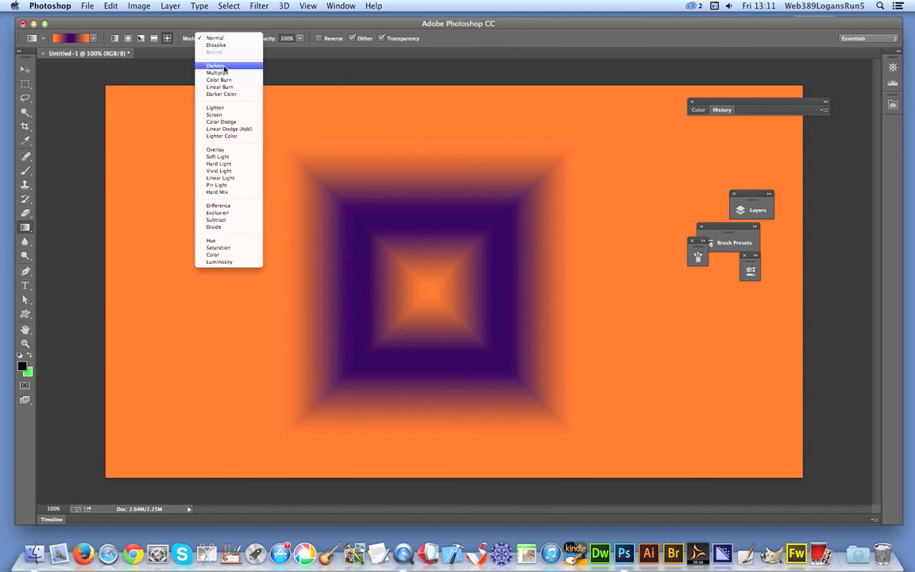
click(216, 65)
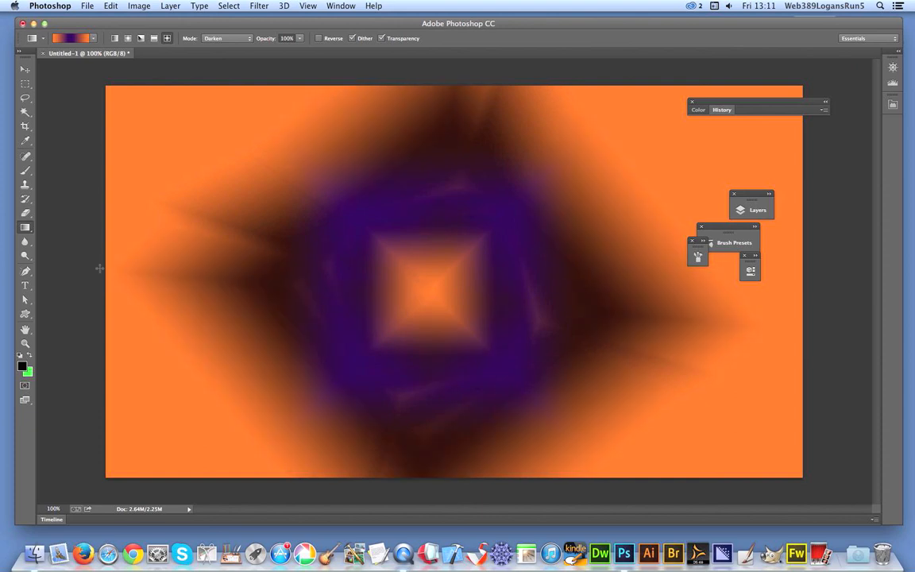
mouse_move(568, 416)
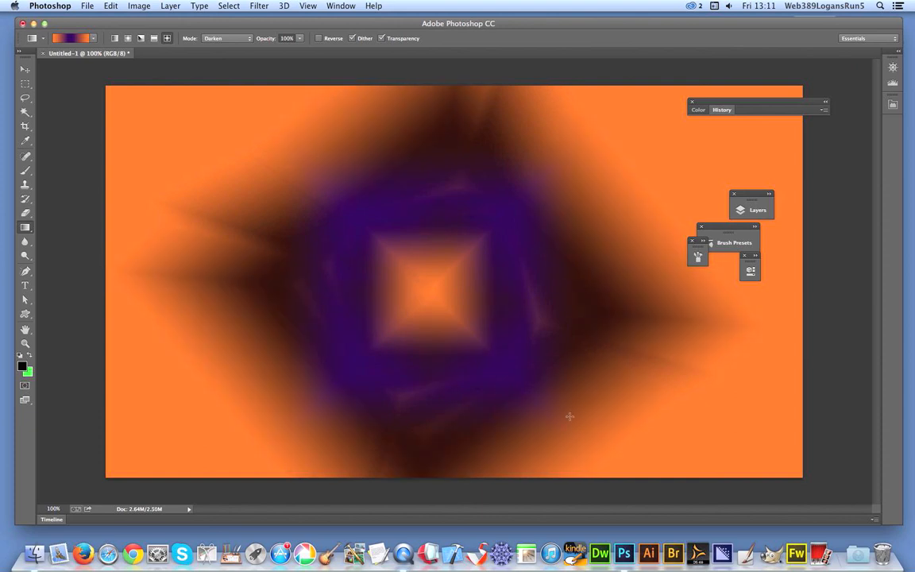